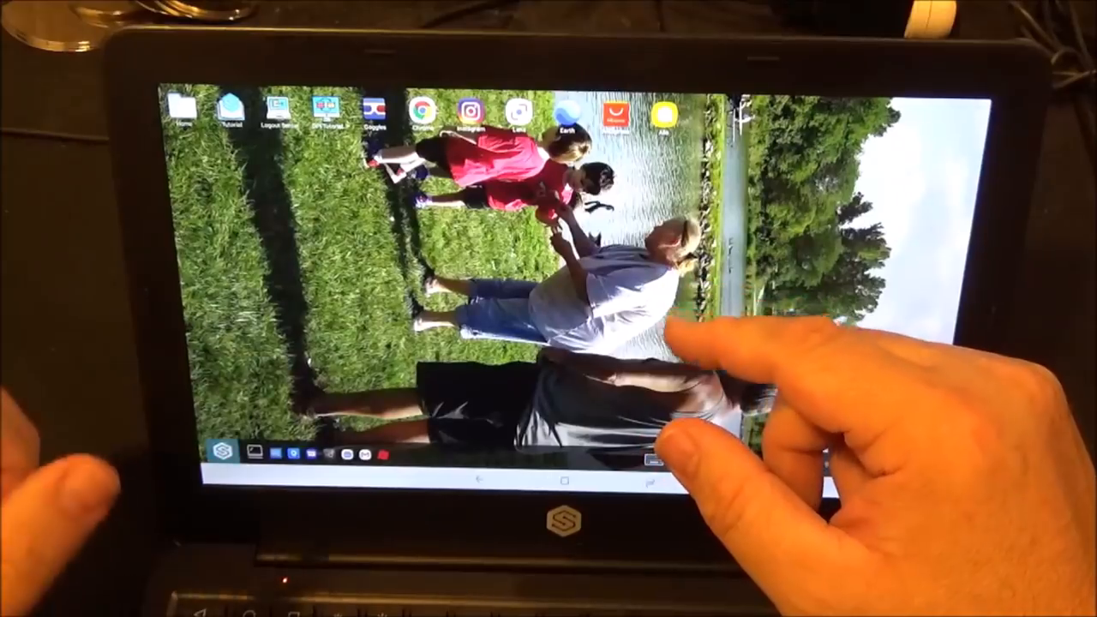
Open Settings' Device maintenance page showing the 77/100 score, then return to the desktop home
click(225, 453)
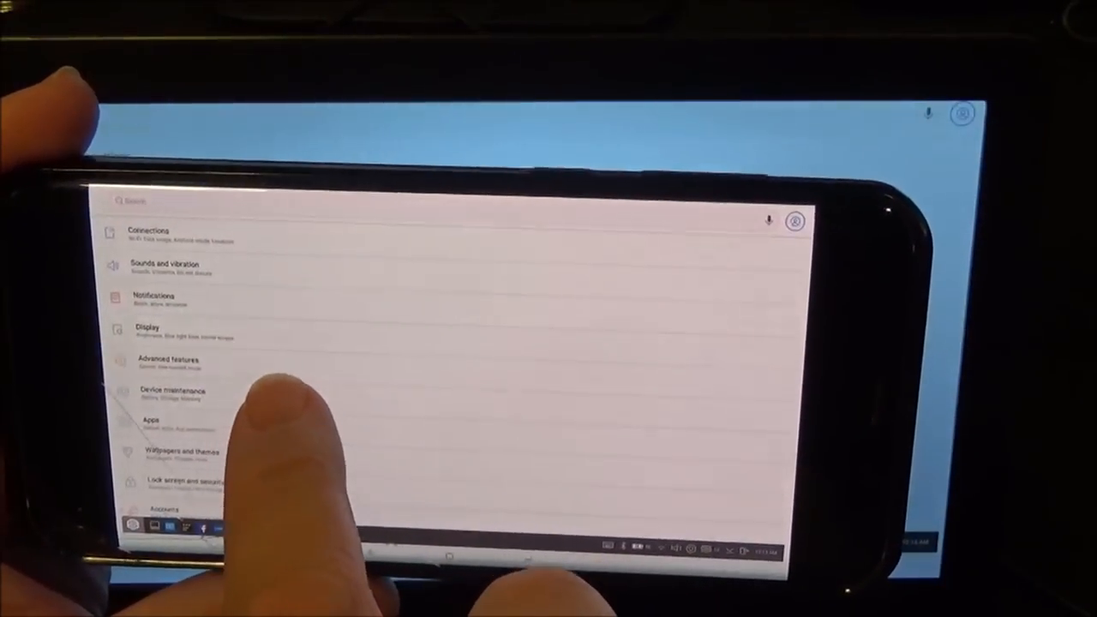
click(171, 395)
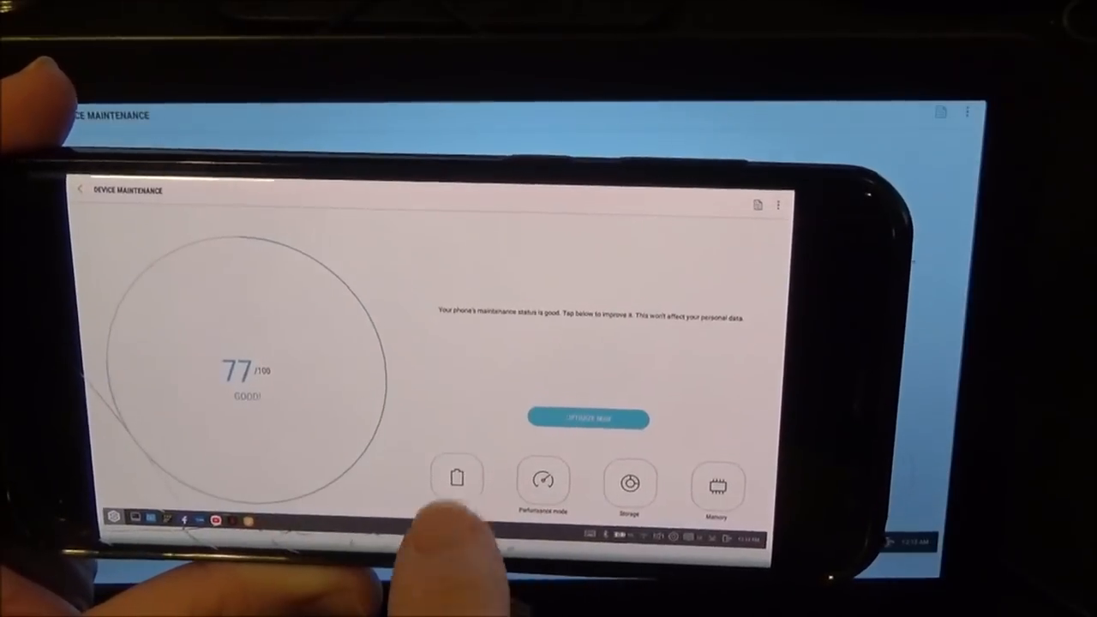
click(456, 477)
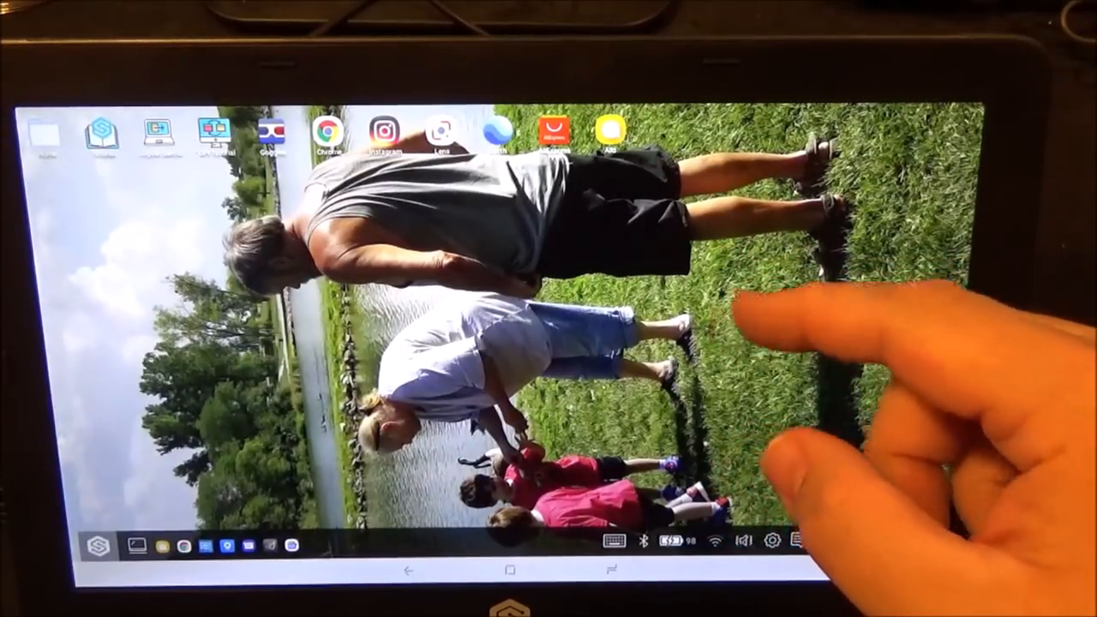
mouse_move(814, 385)
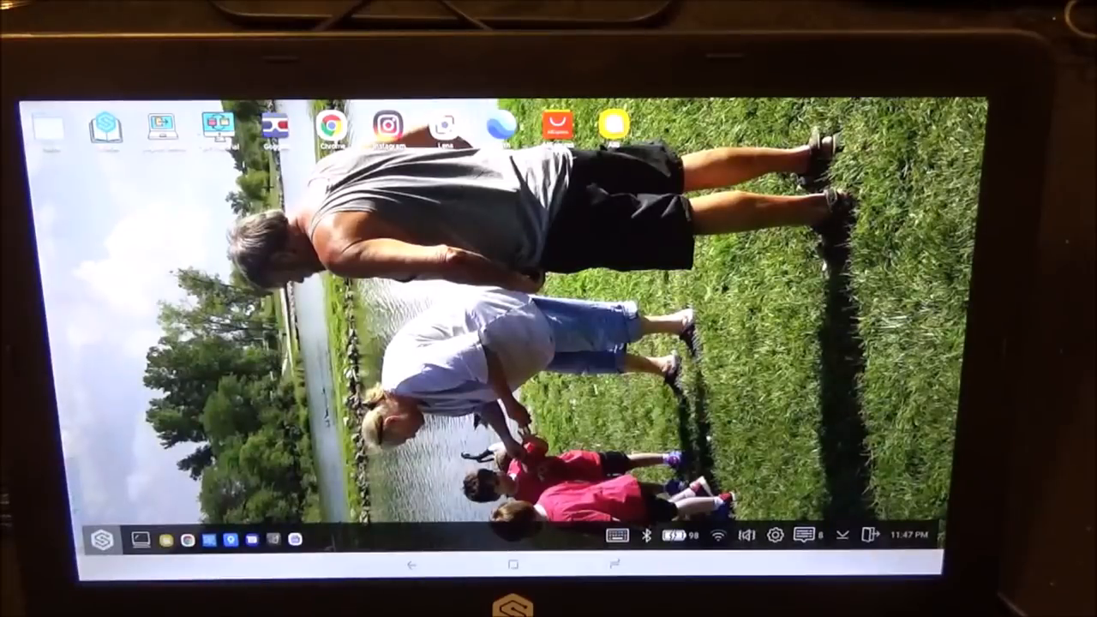
Launch YouTube in a window from the installed apps list
click(96, 539)
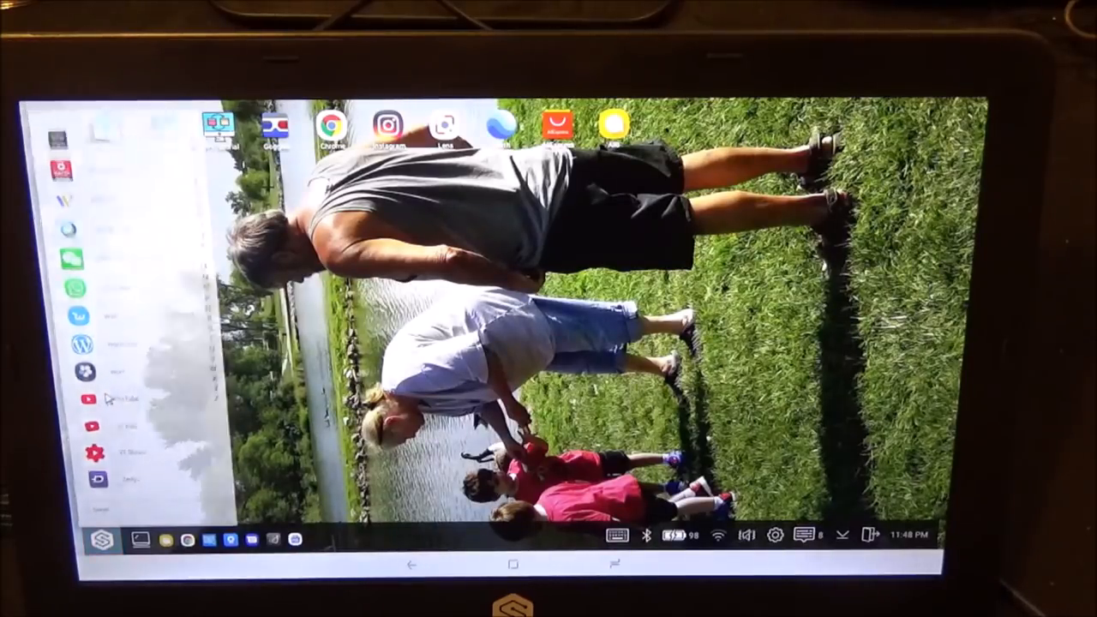
click(85, 398)
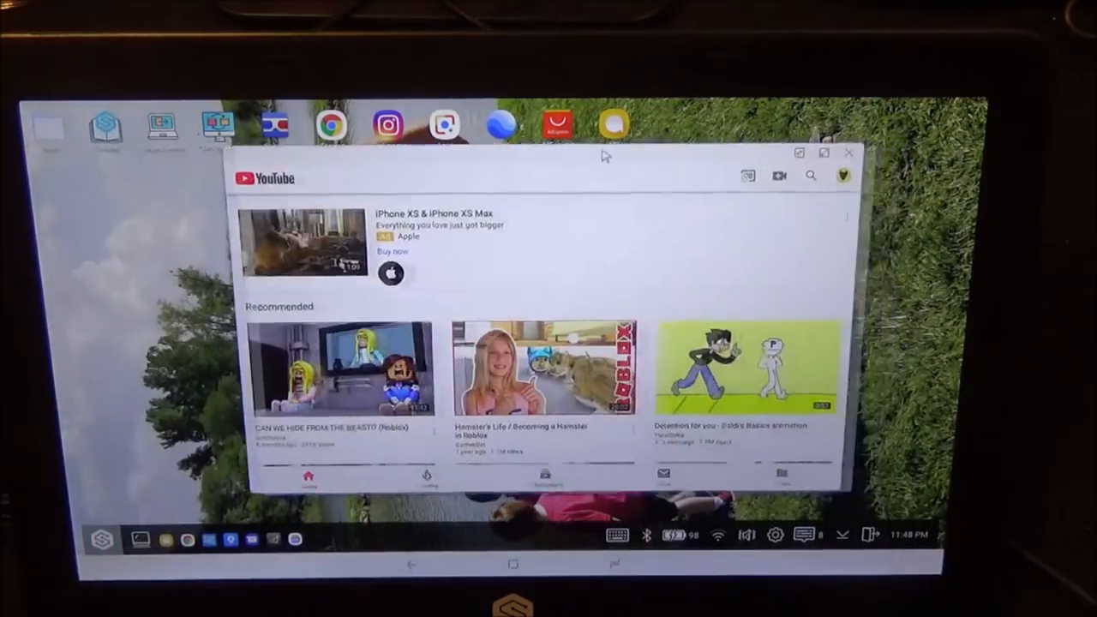
scroll(down, 3)
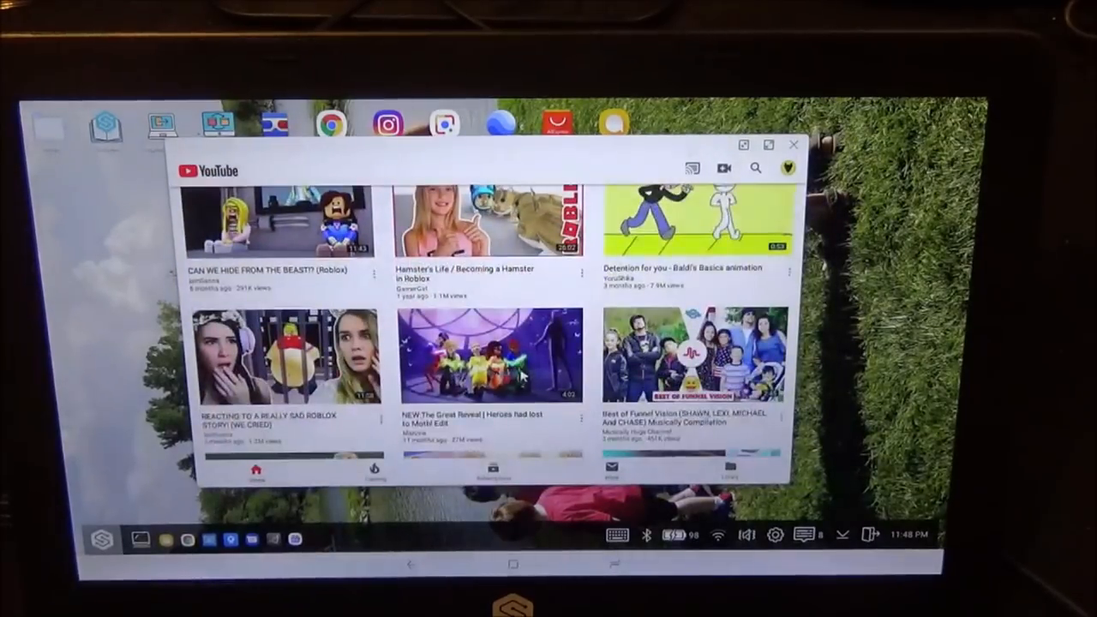
scroll(down, 3)
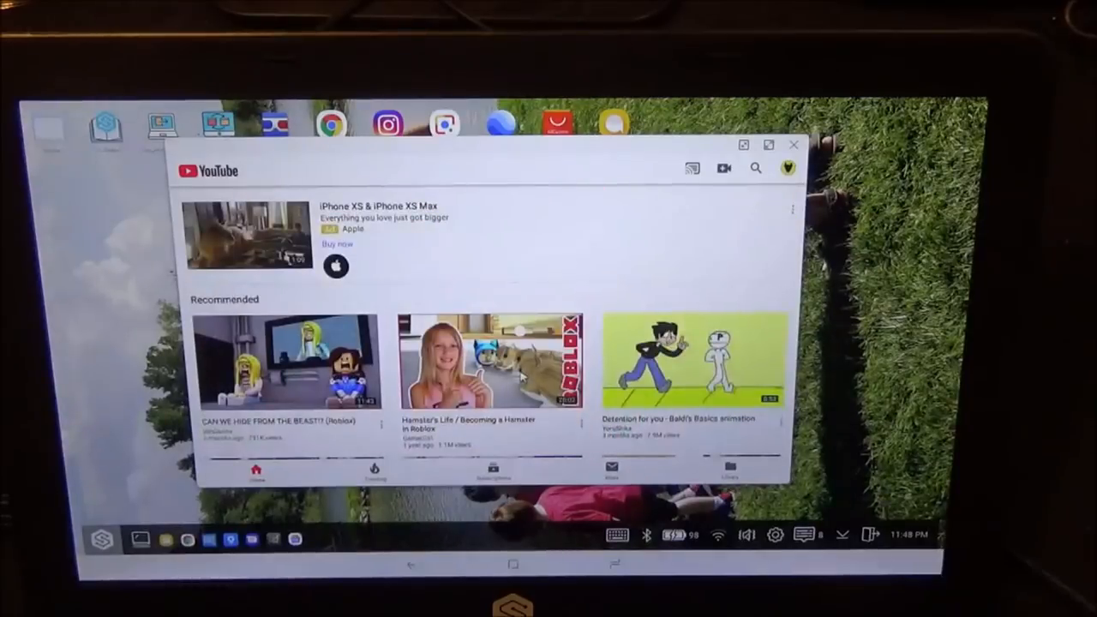
Search 'godzilla' and play 'Godzilla: King of the Monsters - Official Trailer 1'
click(755, 168)
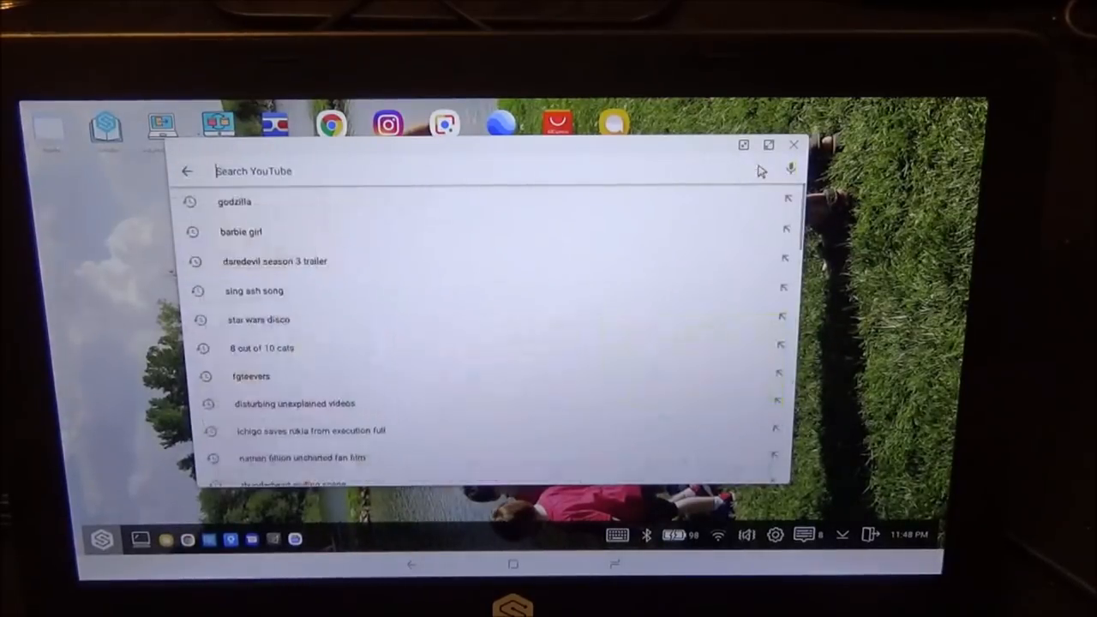
click(234, 202)
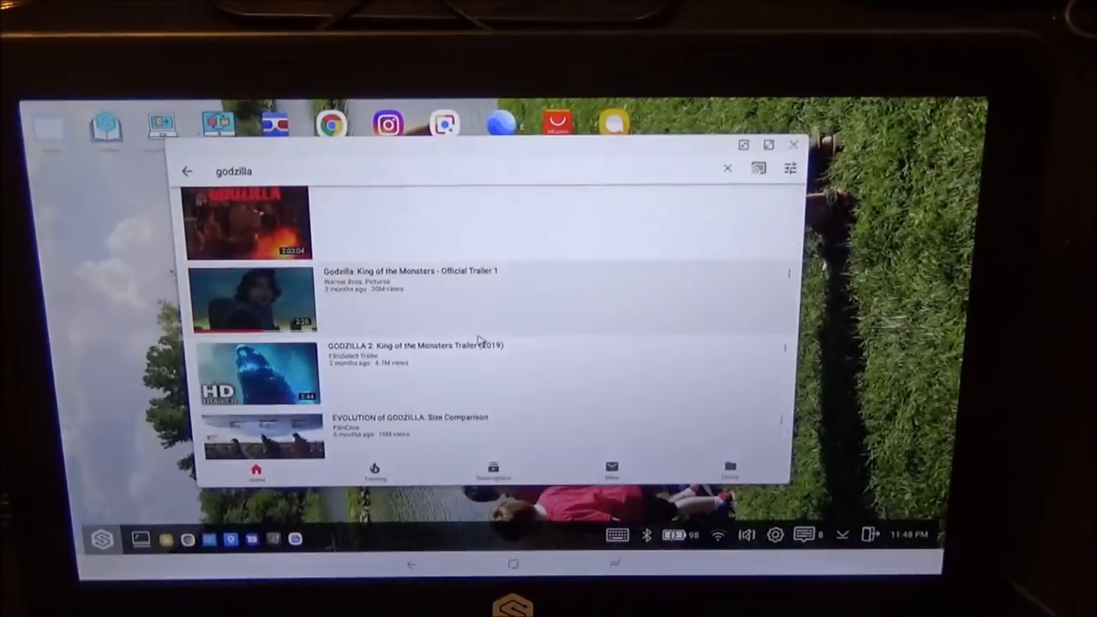
click(249, 299)
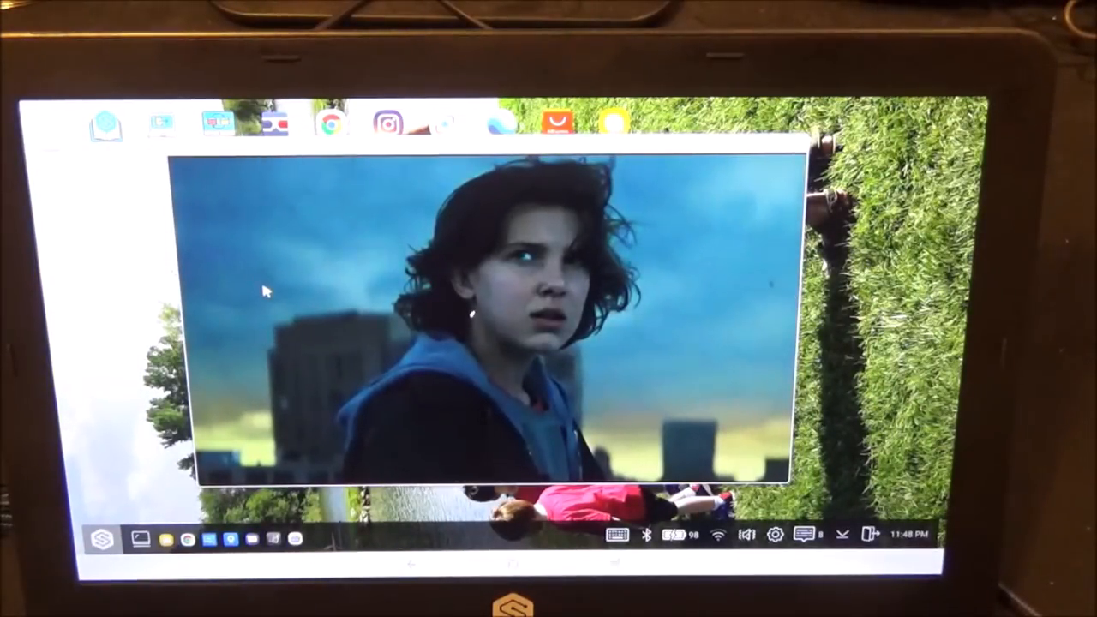
click(492, 328)
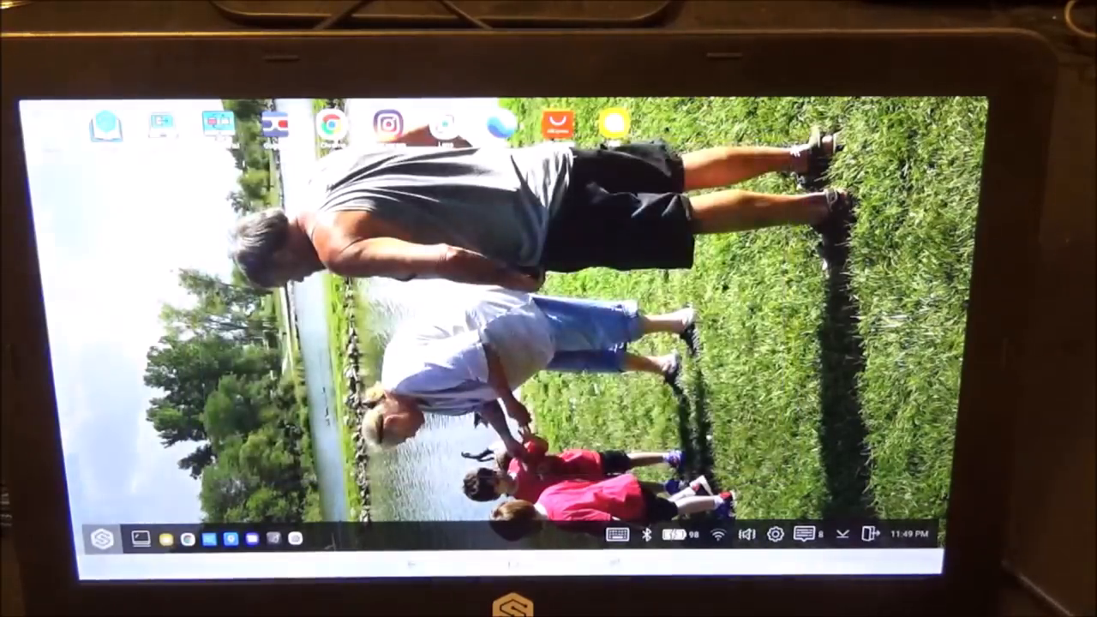
With the trailer window closed, open the list of all installed apps
click(100, 537)
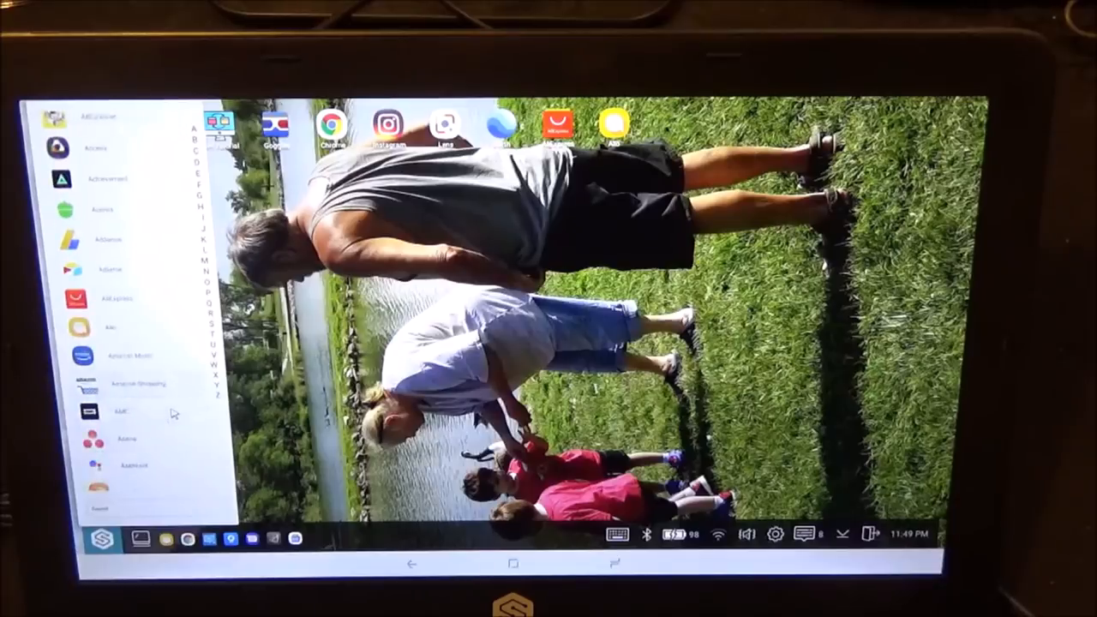
Scroll the app list to Vudu and open its My Movies library
scroll(down, 3)
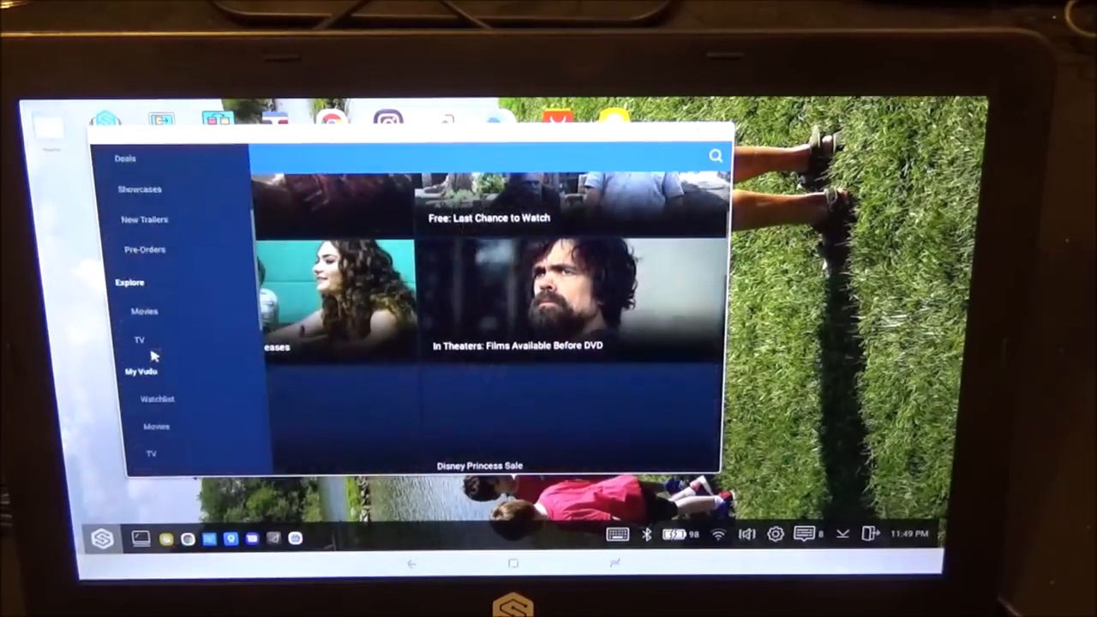
scroll(down, 3)
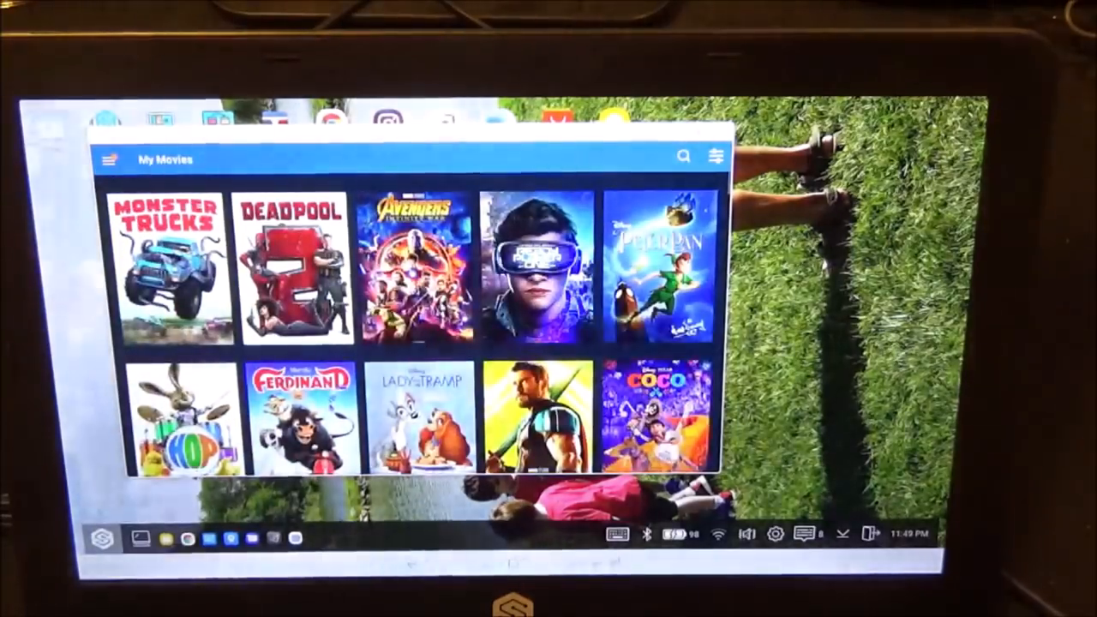
click(419, 266)
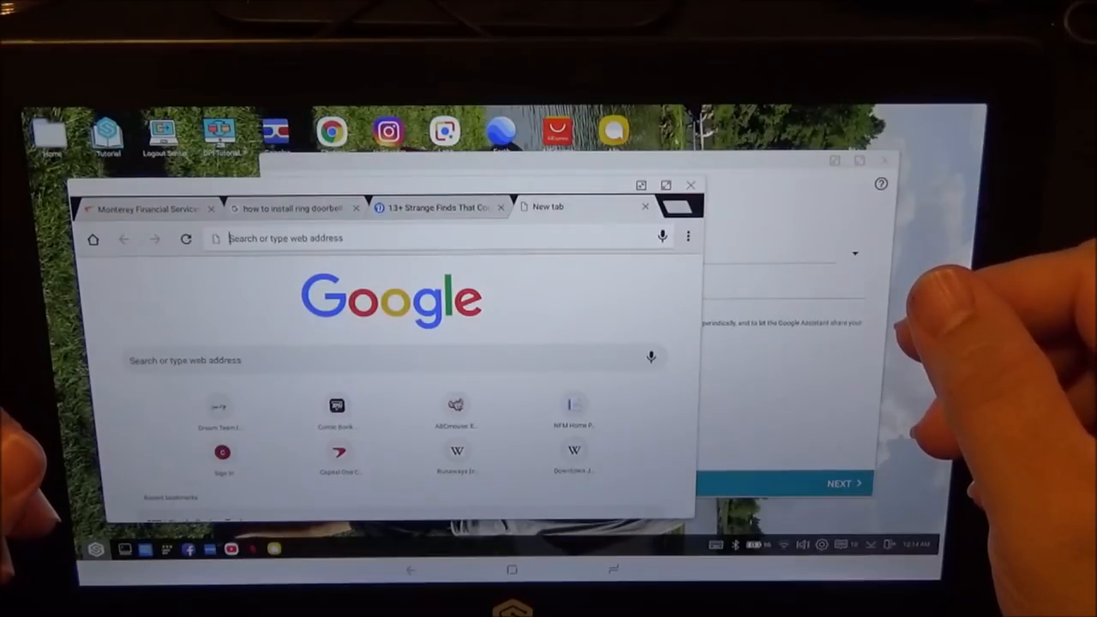
mouse_move(942, 342)
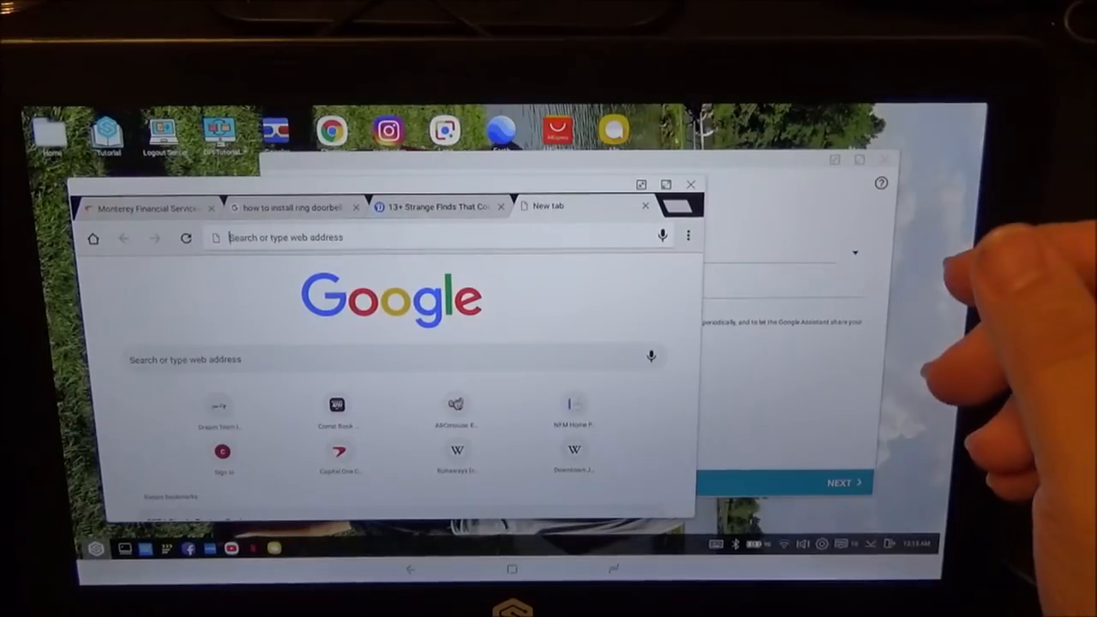
mouse_move(814, 386)
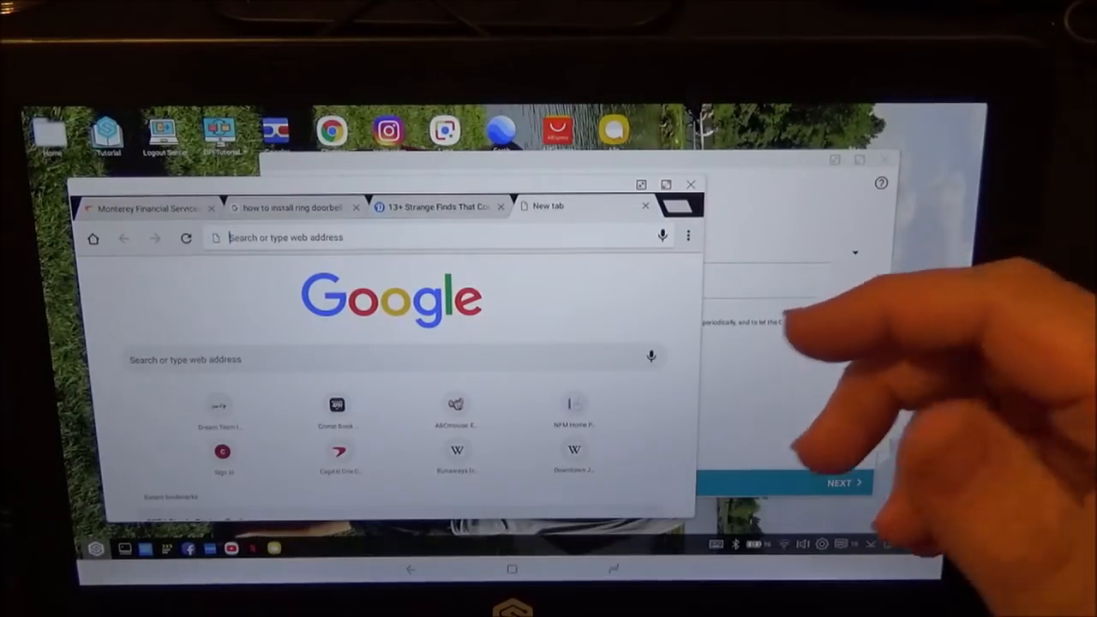